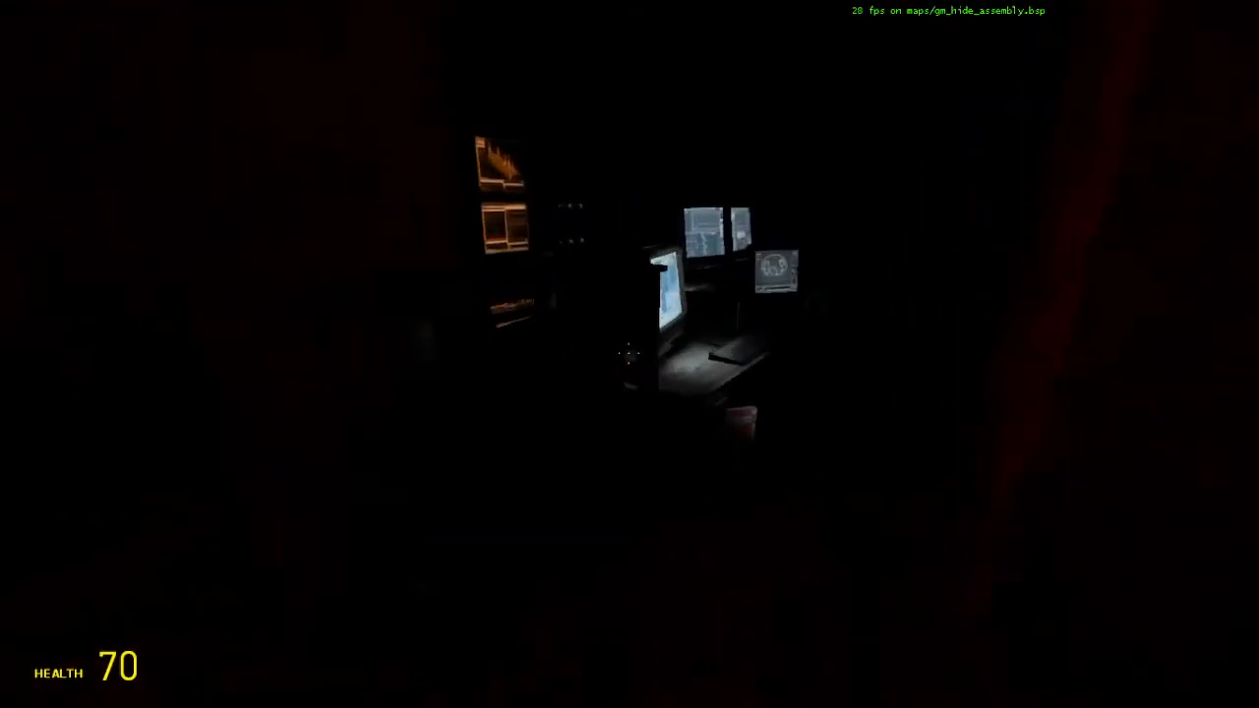
Respawn on gm_hide_assembly at full health and let the server's welcome message appear.
key(q)
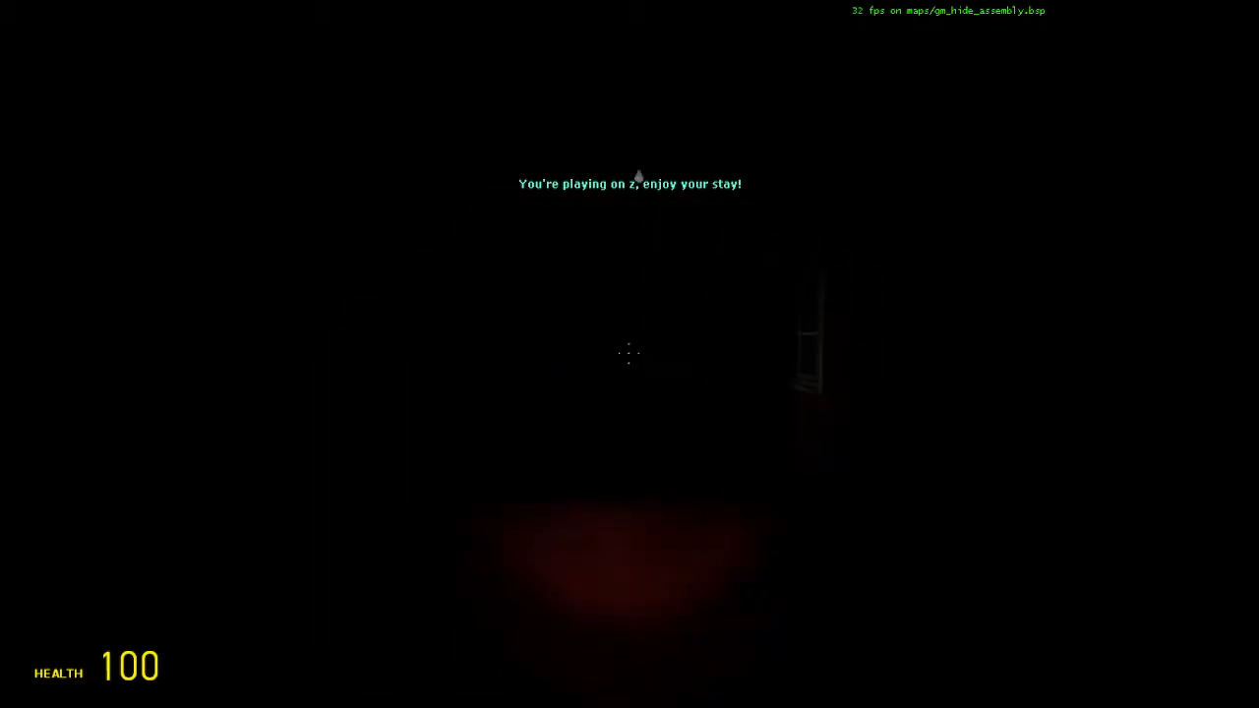
Walk through the map to the lit wooden bedroom with the skeleton, Gravity Gun in hand.
key(q)
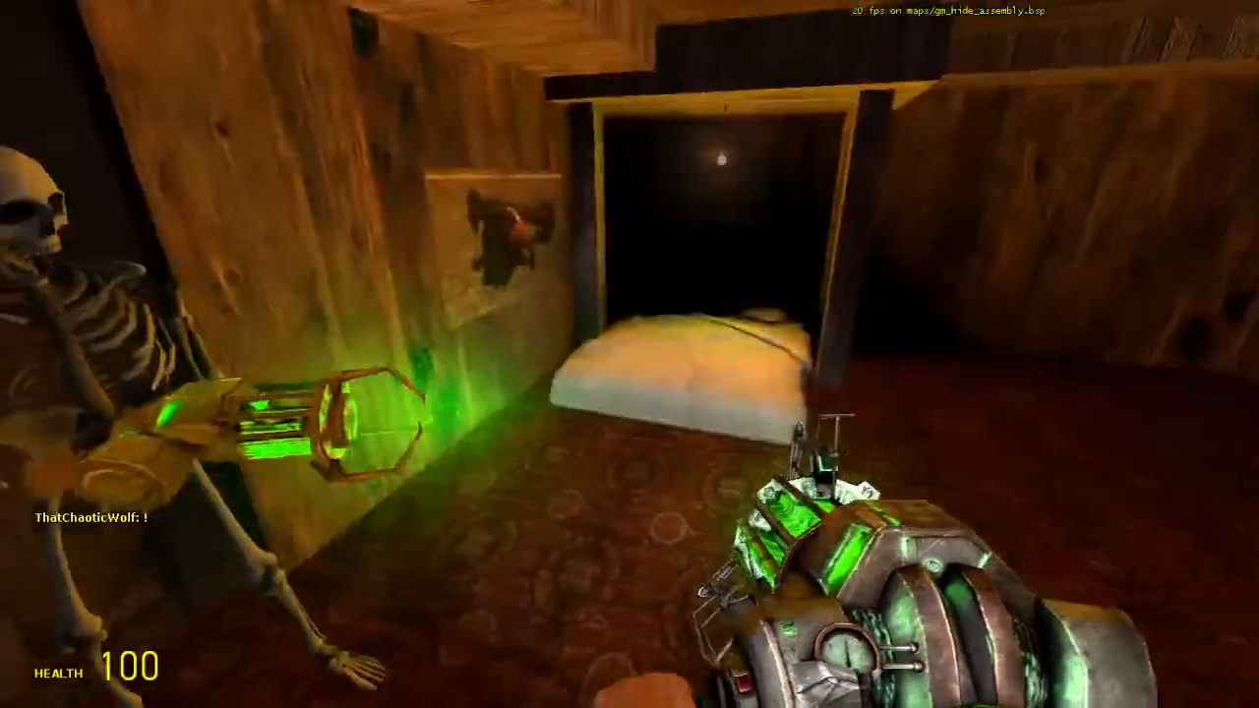
Leave the wooden room into the red-lit carpeted corridor, picking up an item on the way.
key(q)
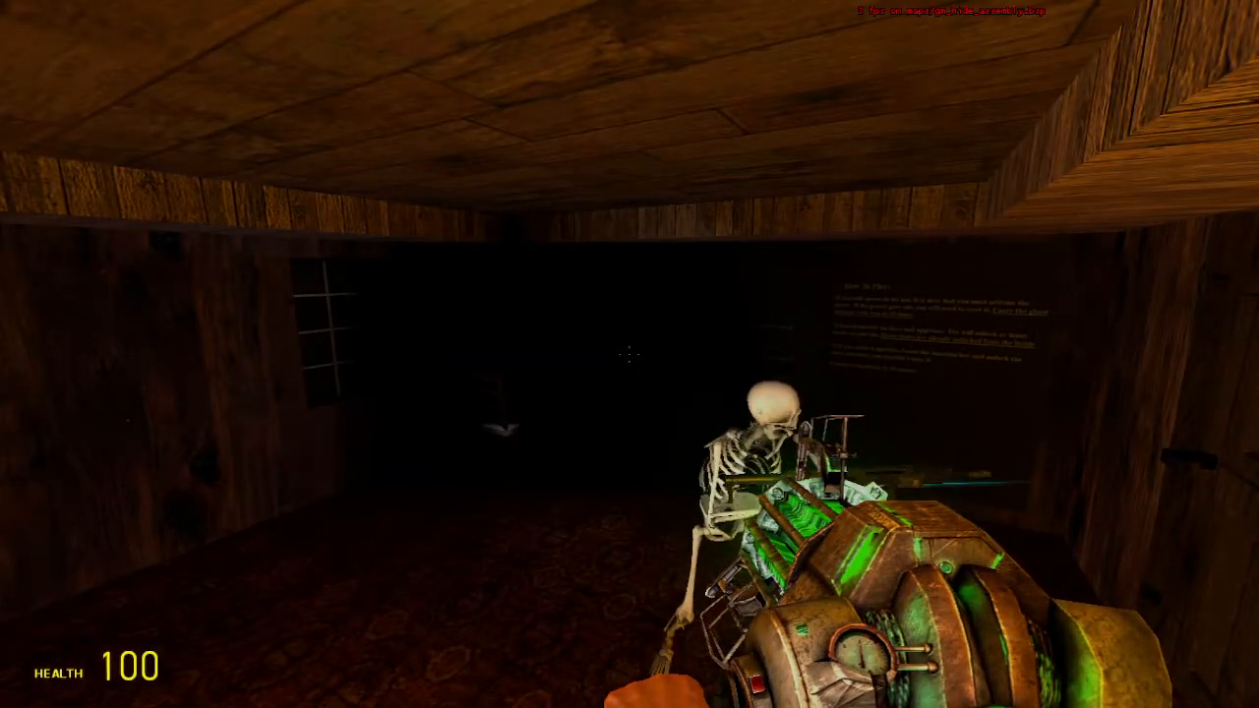
click(629, 354)
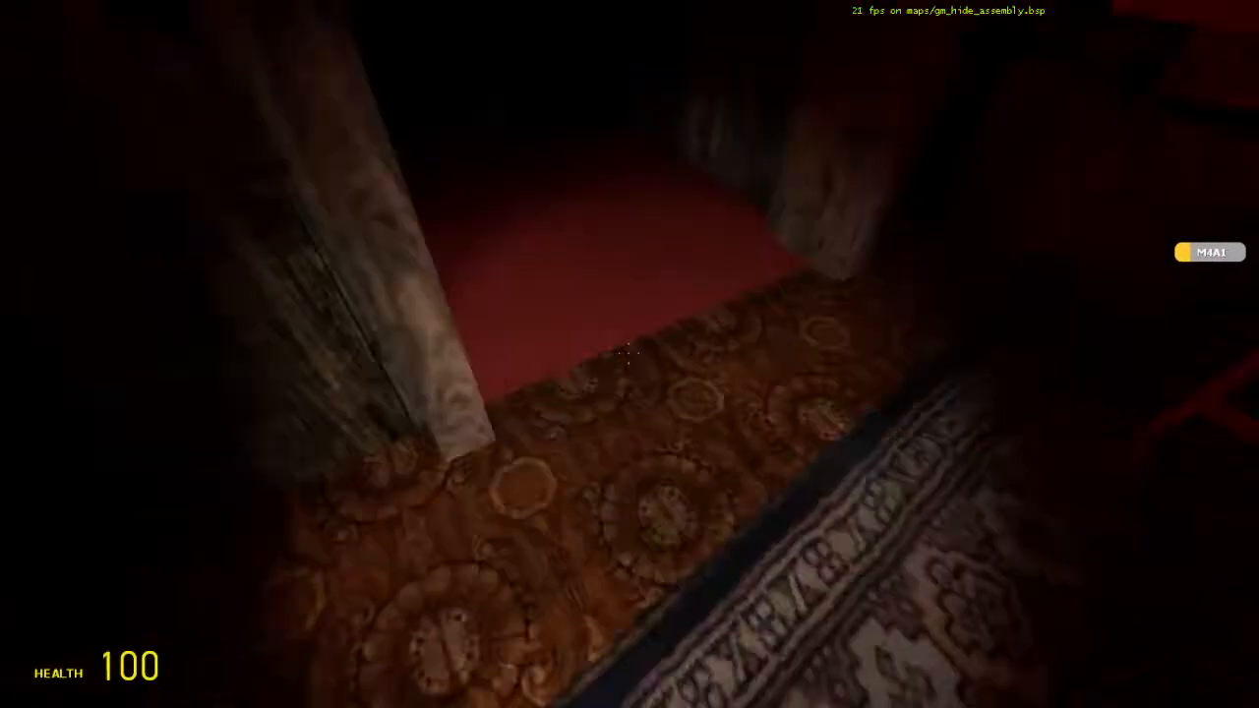
Pick up the 9mm pistol with ammo and bring up the Half-Life 2 weapons list with Clean Up.
key(q)
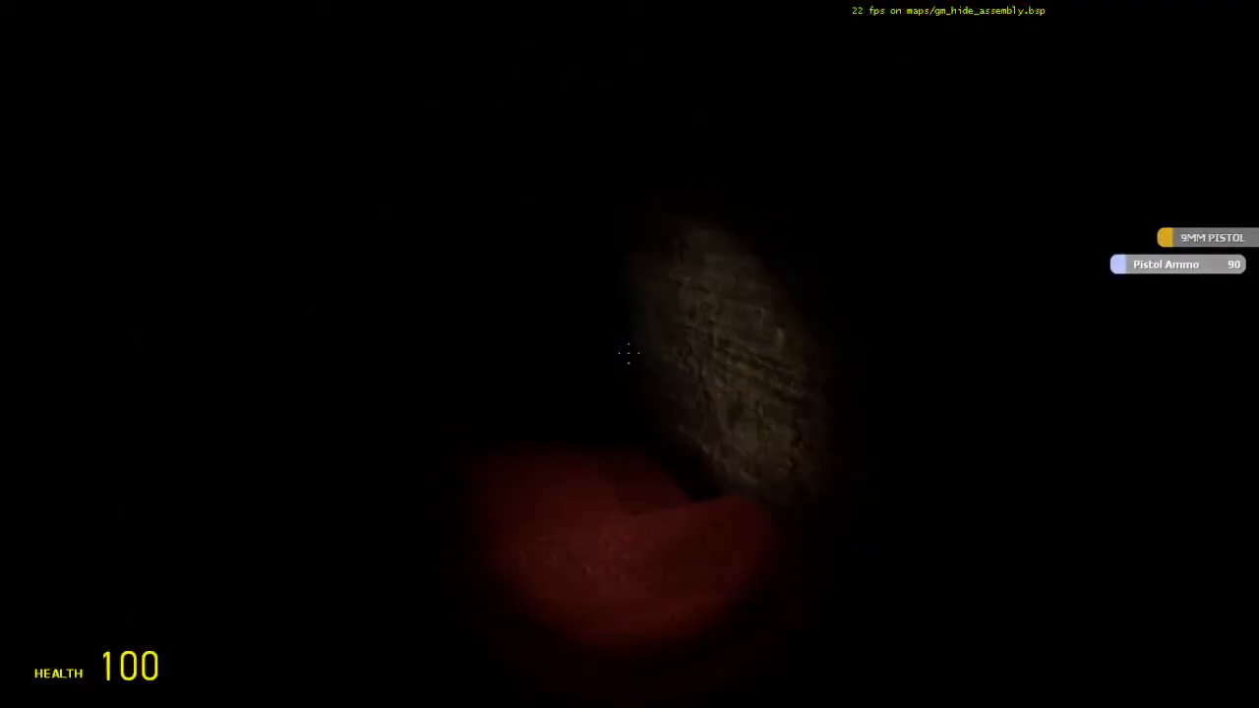
key(q)
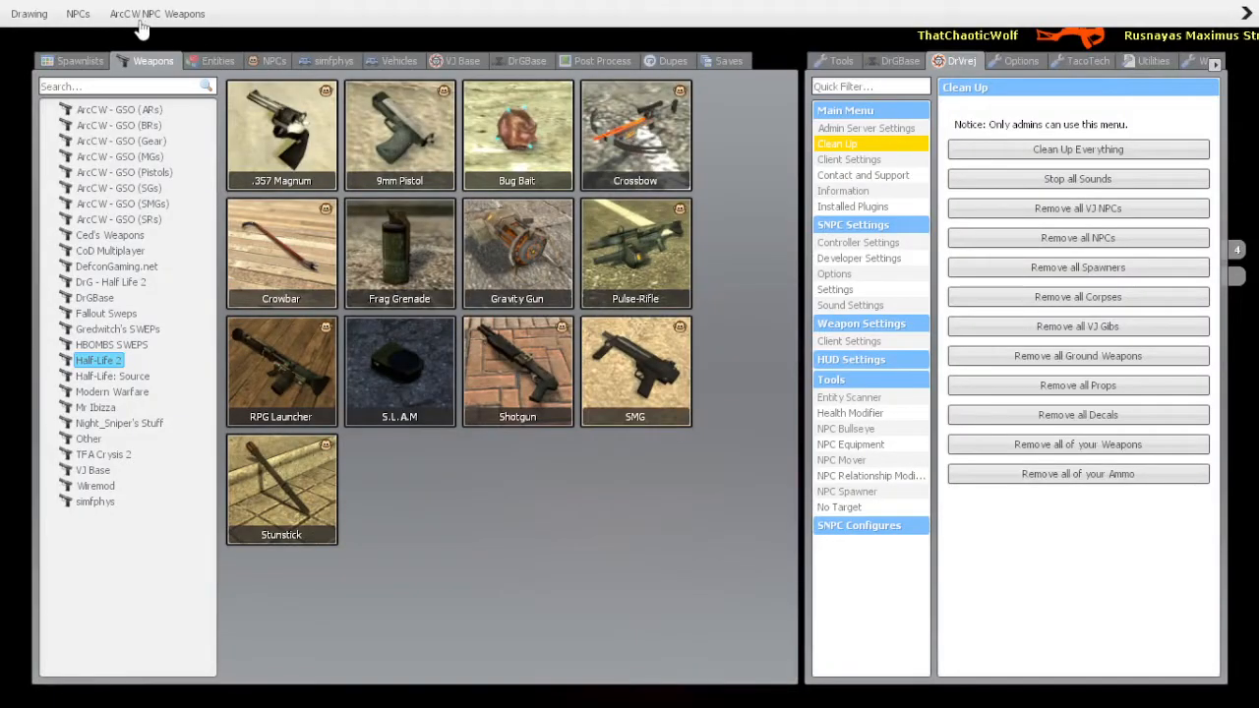
Collect health and suit armour back to 100 after the !goto teleport, weapons list up again.
click(217, 59)
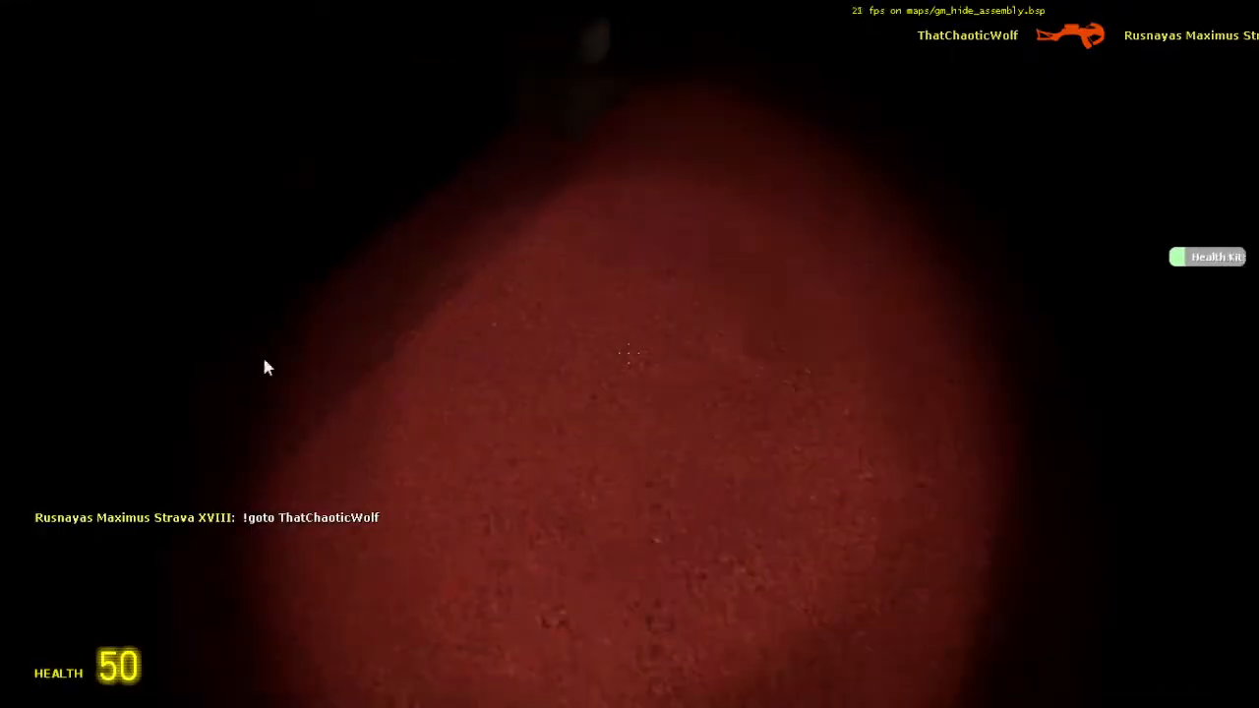
key(q)
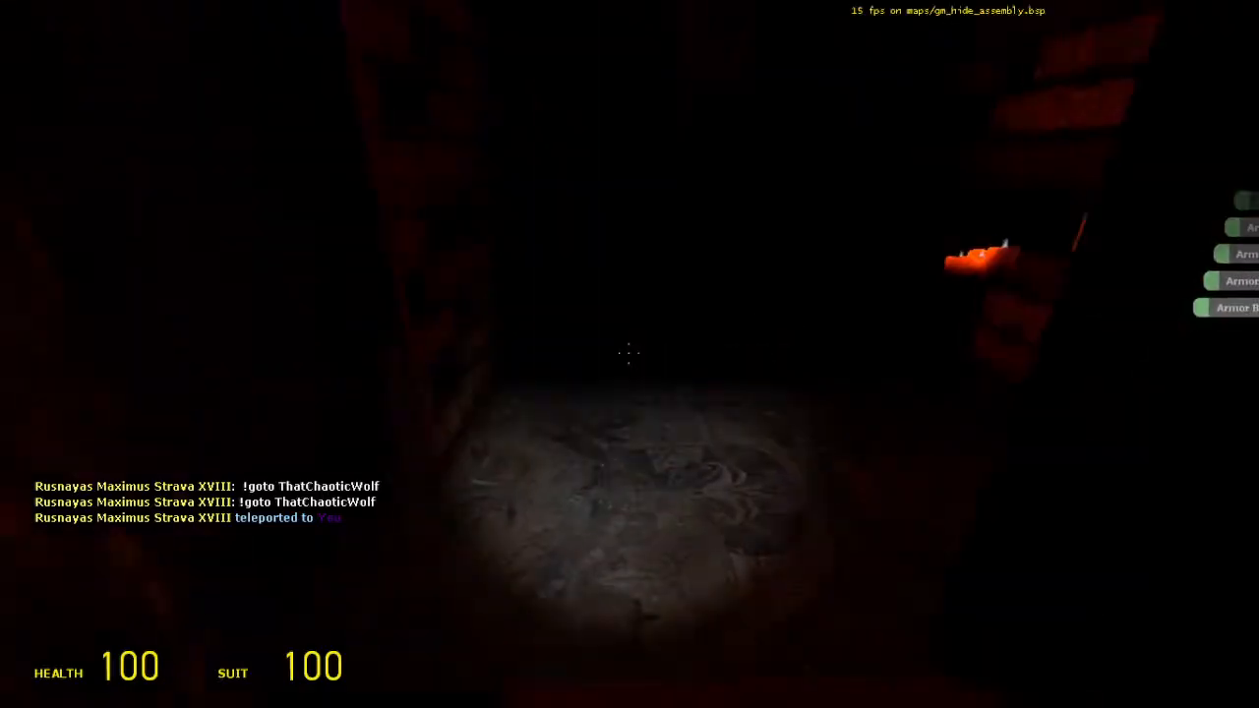
key(q)
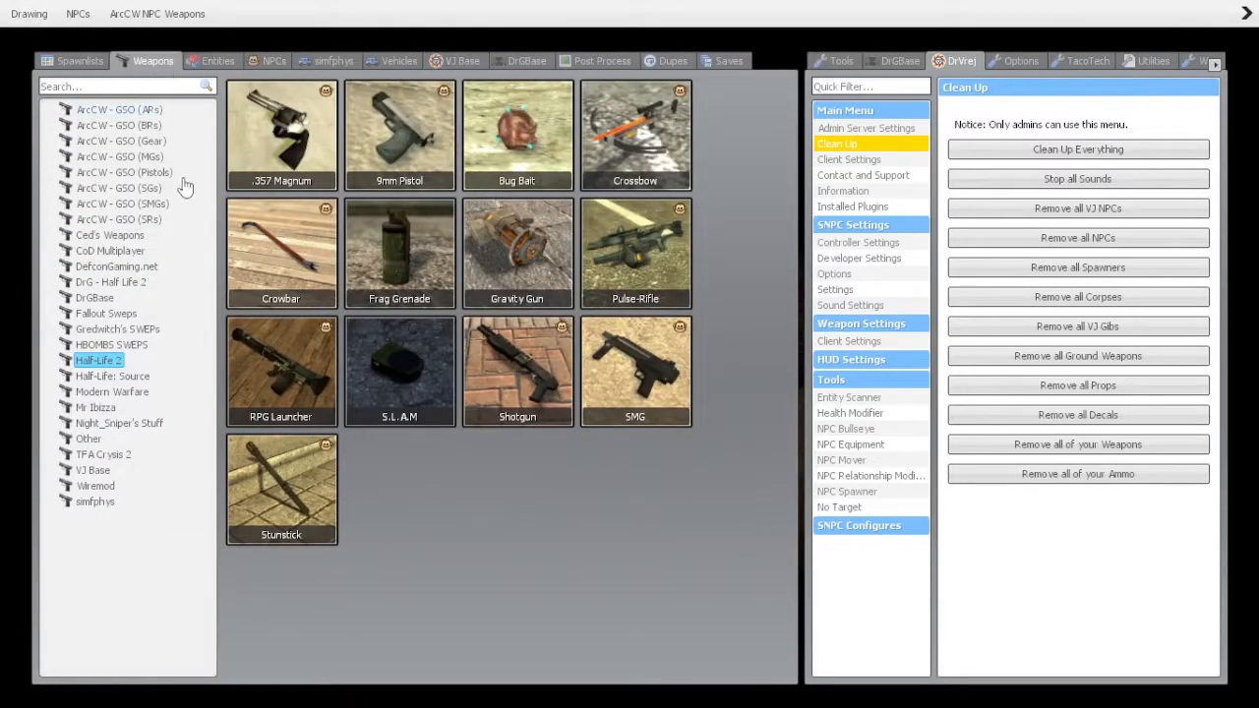
Browse the CoD Multiplayer and DrG - Half Life 2 weapon packs, then return to the rug room.
click(110, 250)
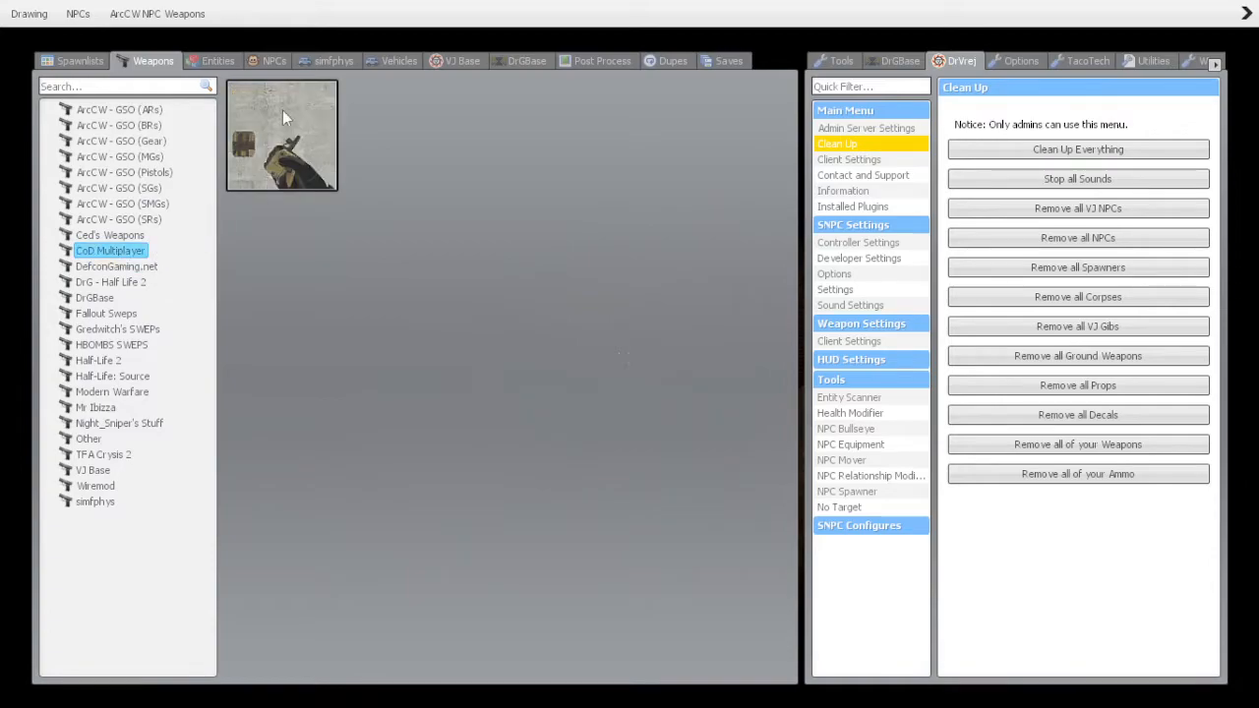
click(217, 59)
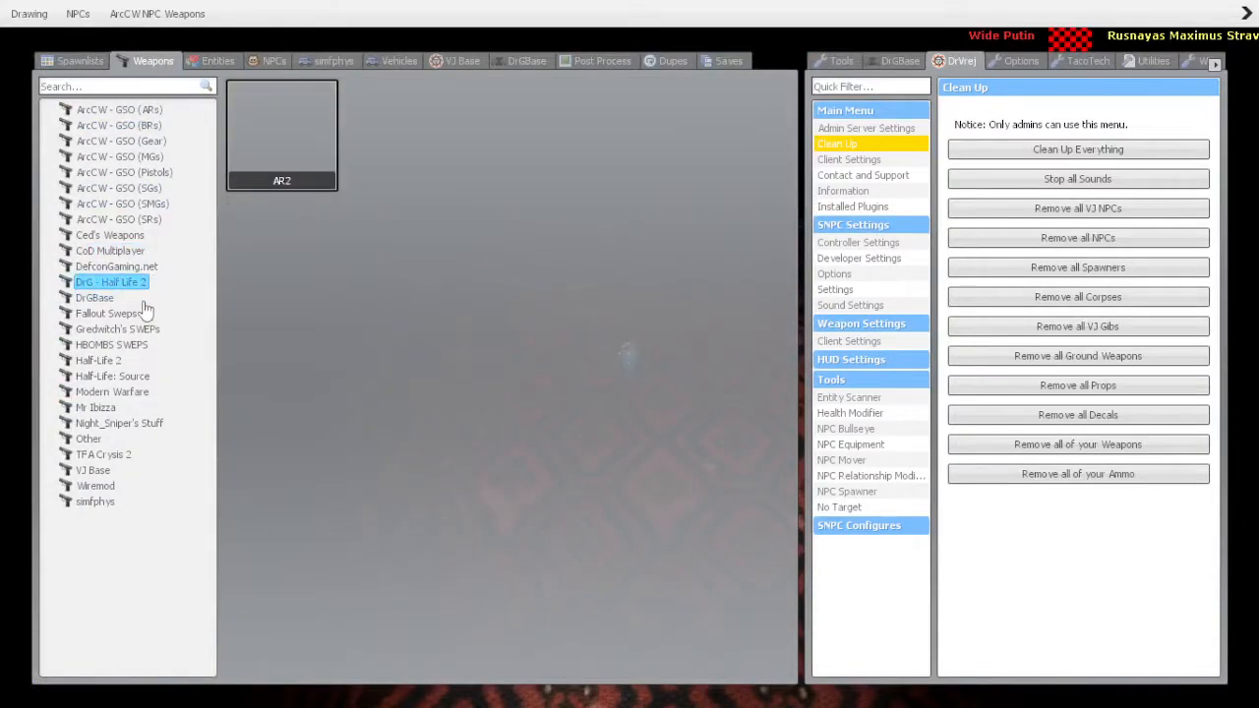
key(q)
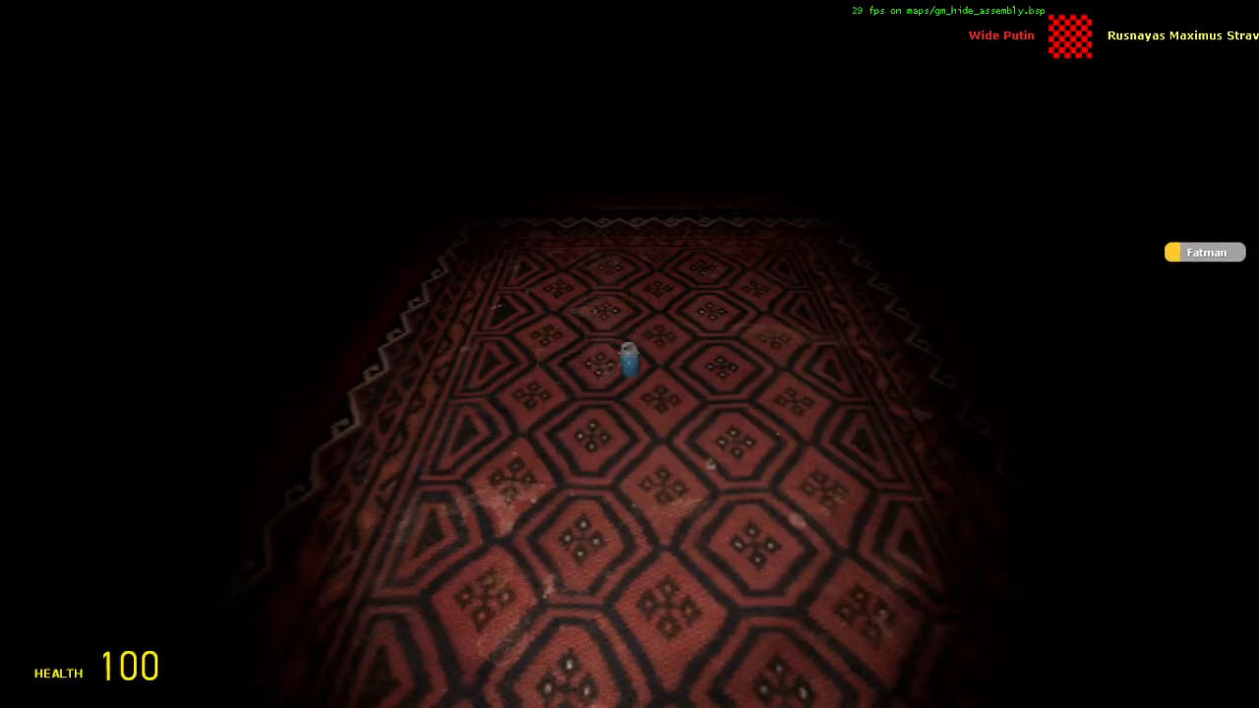